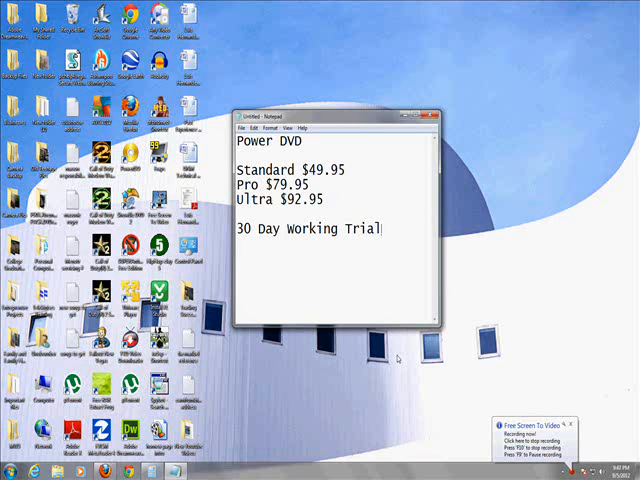
mouse_move(330, 146)
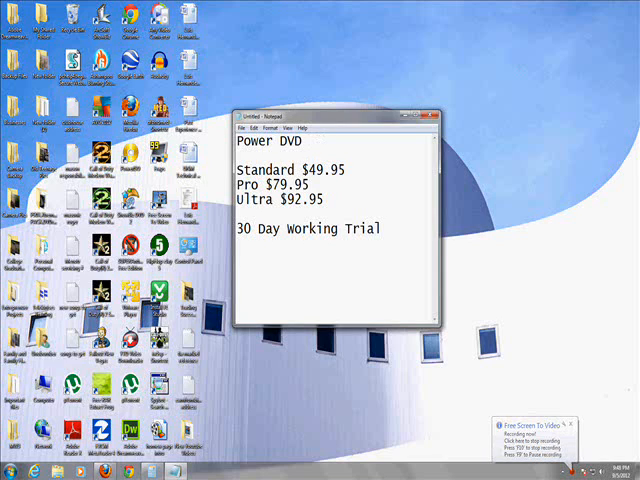
- Extend the Notepad heading to 'Power DVD Blue Ray', briefly highlighting the Ultra $92.95 price line
text(Blue RA)
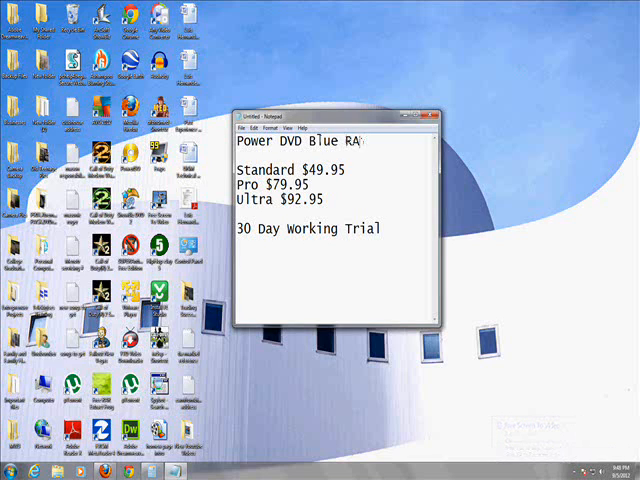
text(y)
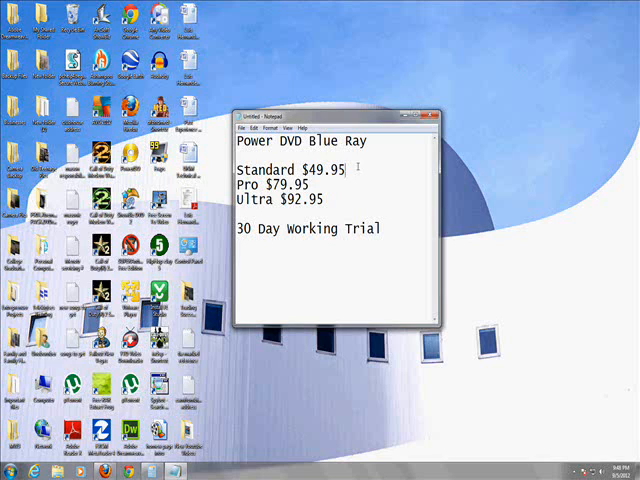
drag(305, 141, 368, 141)
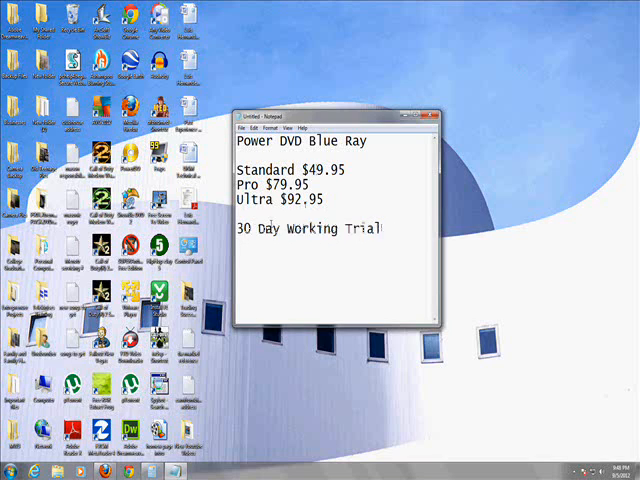
drag(235, 231, 380, 231)
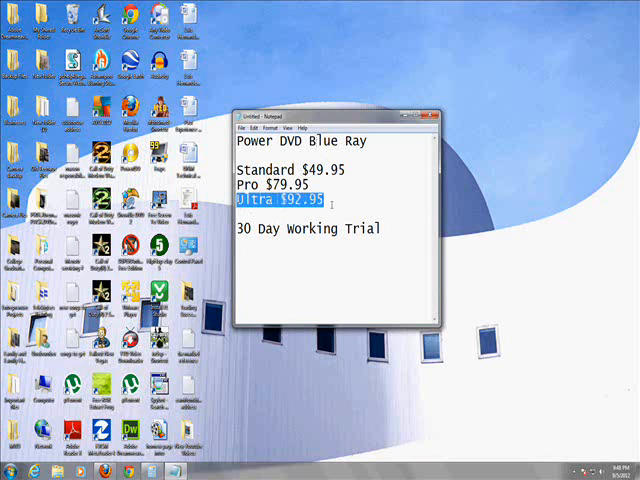
click(353, 257)
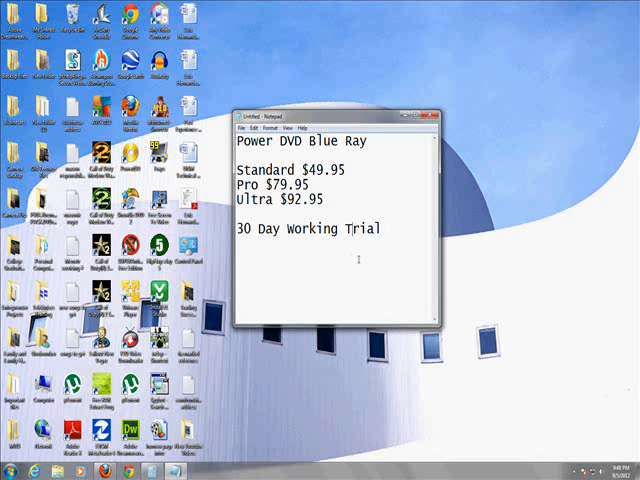
mouse_move(368, 250)
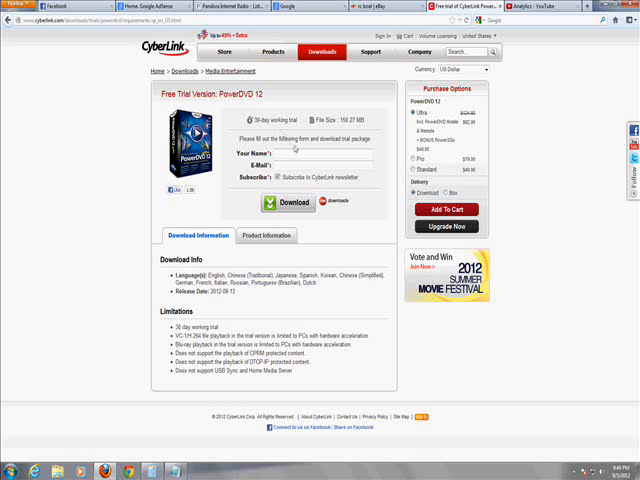
- Fill the trial form with name 'Land' and a saved e-mail, then request the PowerDVD 12 download
text(Land)
text(lu)
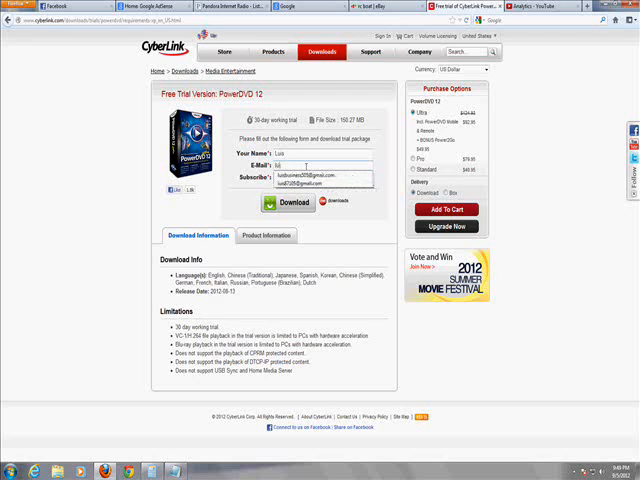
click(310, 171)
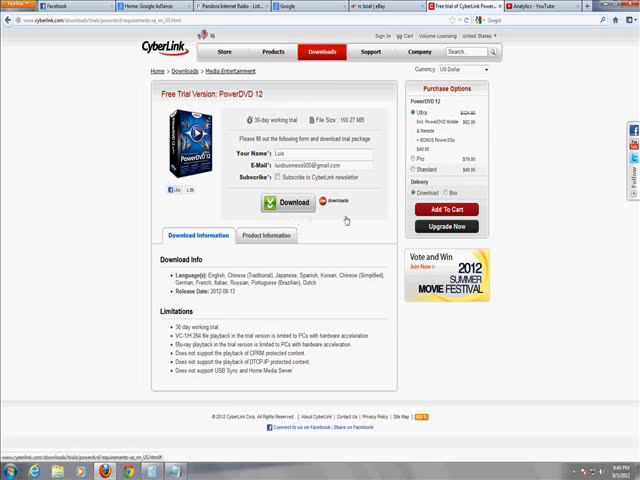
click(288, 202)
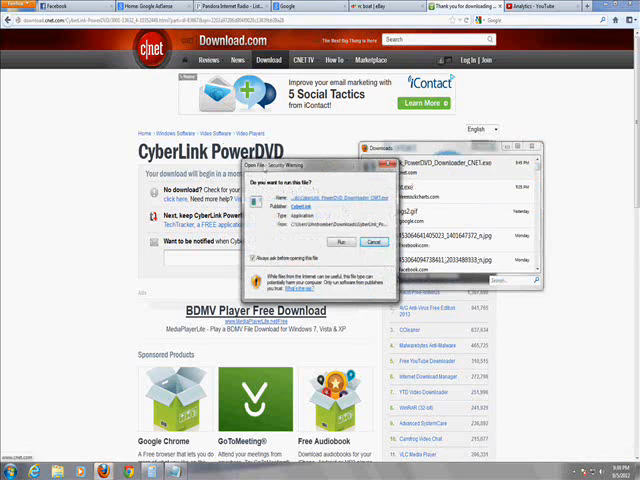
- Allow the downloaded CyberLink PowerDVD downloader to run despite the security warning
click(344, 242)
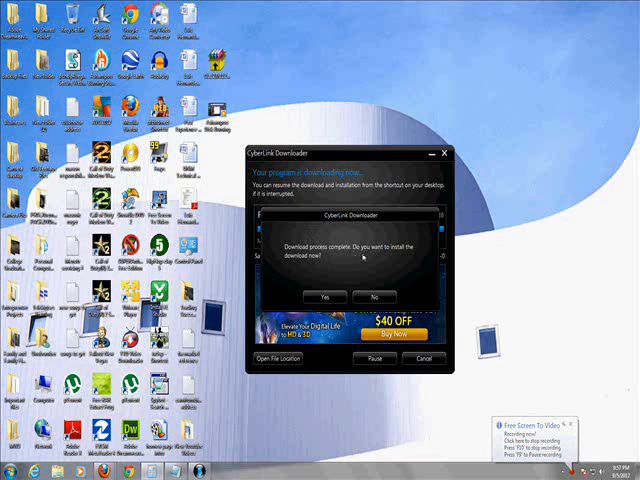
- Install the completed download with English (United States) as the setup language
click(322, 297)
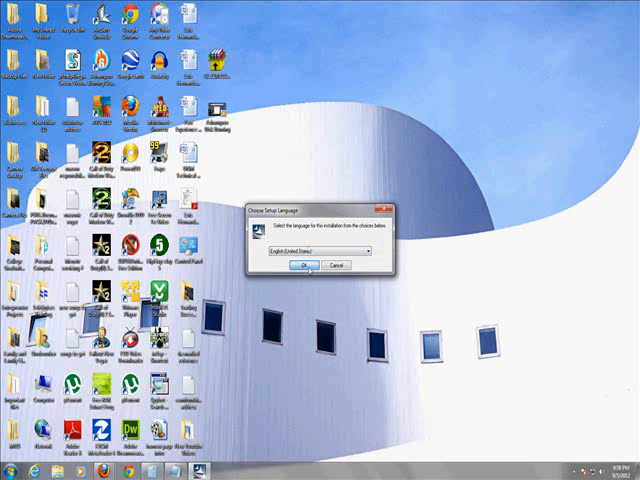
click(303, 265)
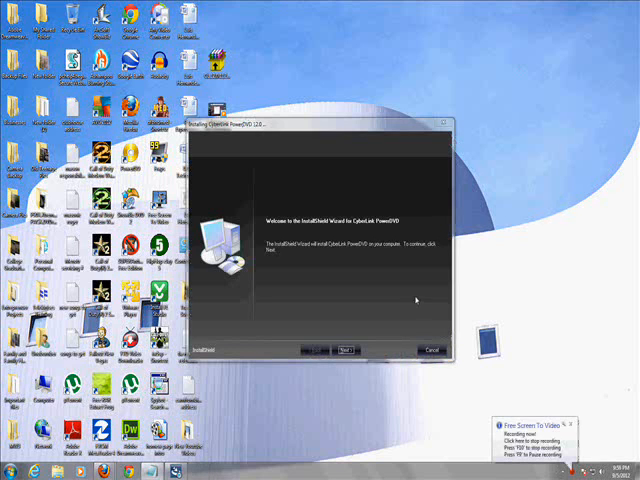
- Accept the installer welcome, default customer details and default destination folder so installation begins
click(346, 349)
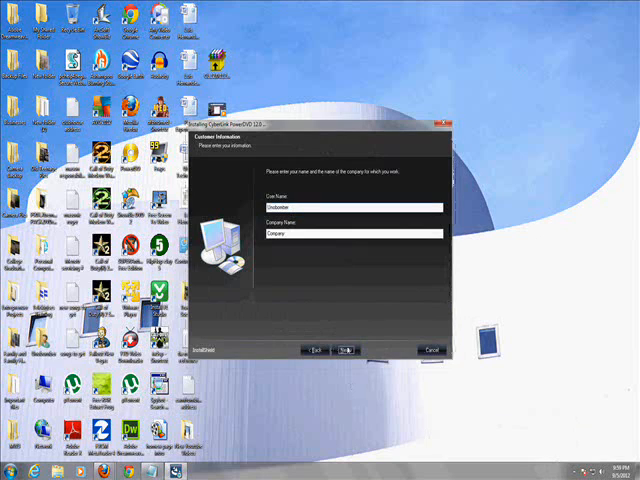
click(352, 350)
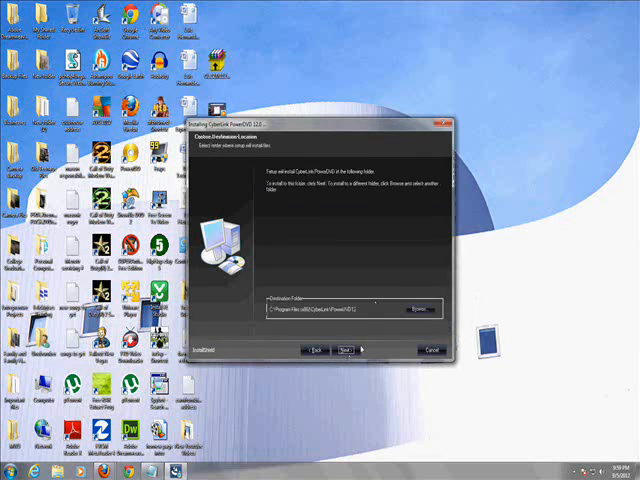
click(348, 349)
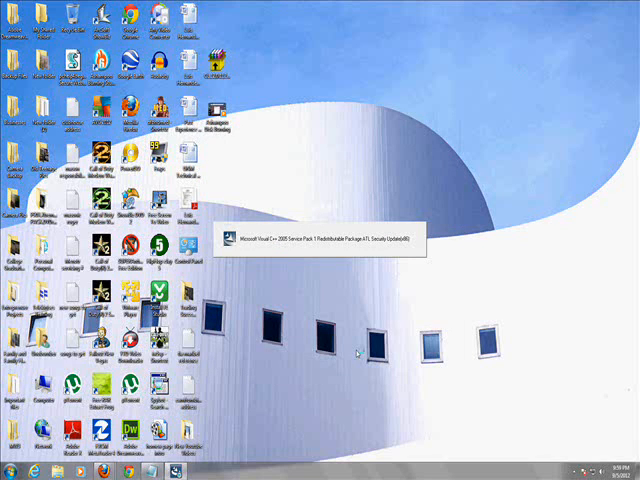
mouse_move(410, 300)
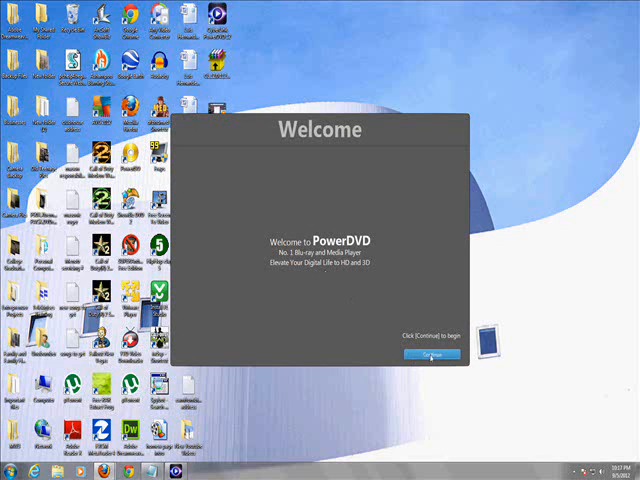
- Pass the PowerDVD welcome screen and finish library setup with 'Scan My Personal Folders' selected
click(421, 355)
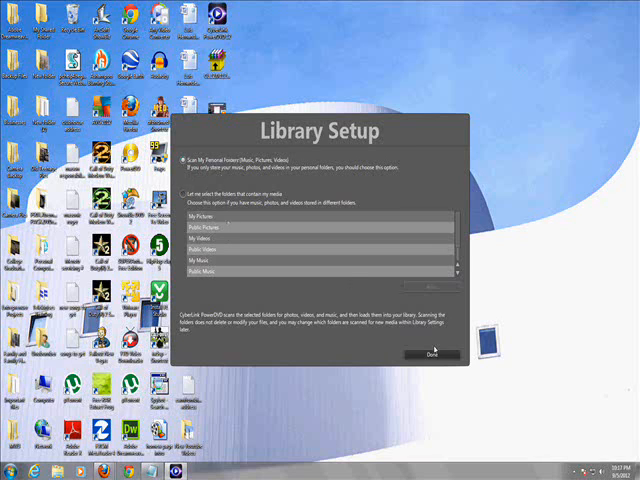
click(430, 354)
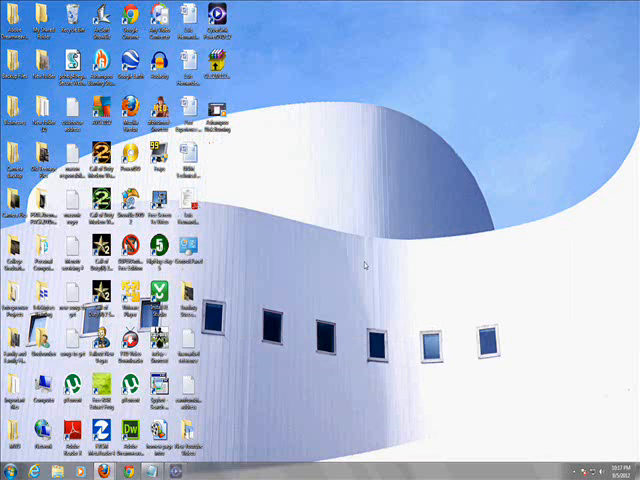